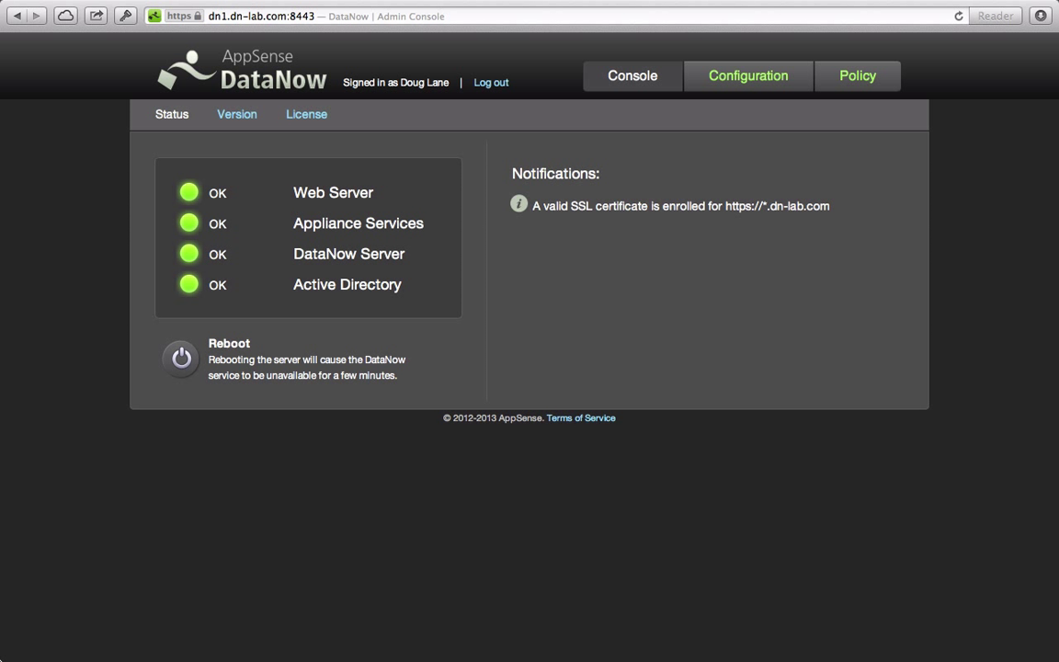
mouse_move(746, 75)
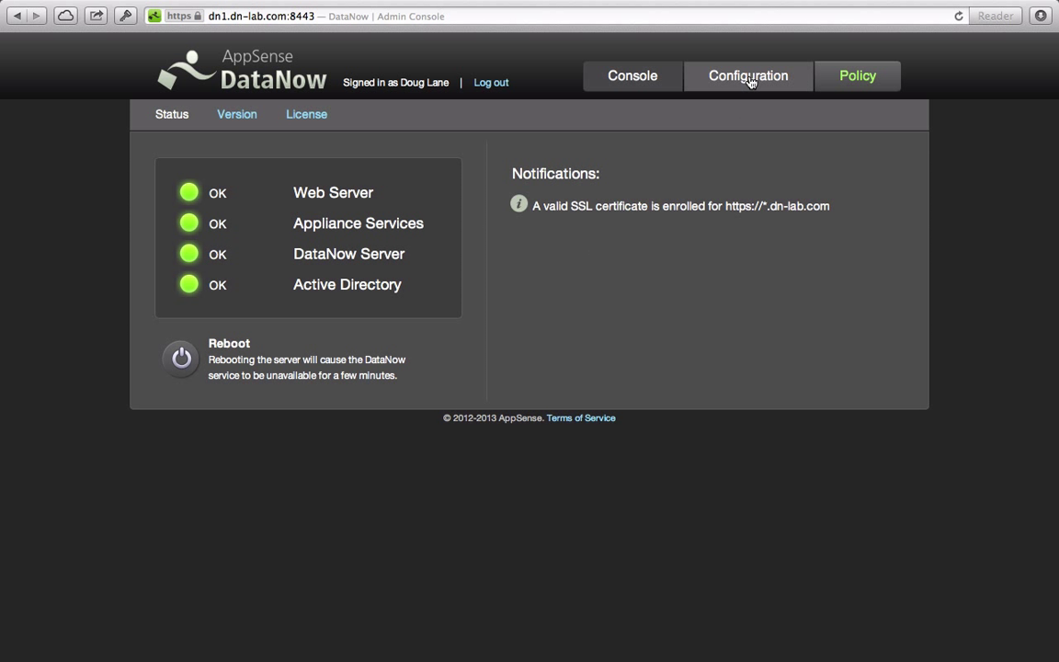
Step: Review the Active Directory server DNLab.Local (10.0.25.1, port 389), opening and cancelling the add-server form
left_click(746, 75)
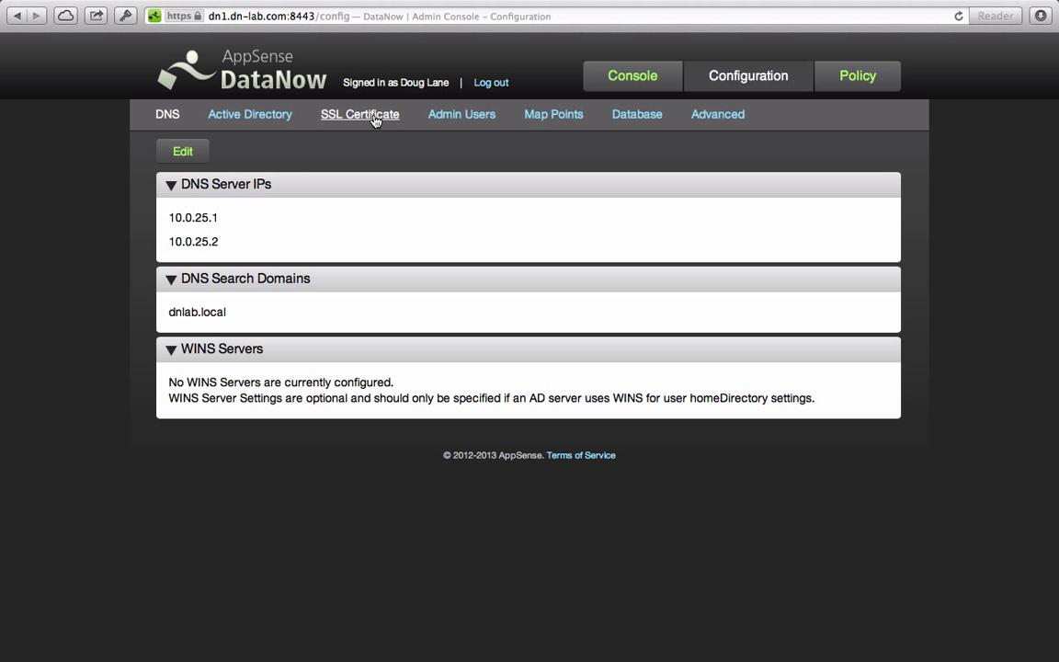
left_click(250, 114)
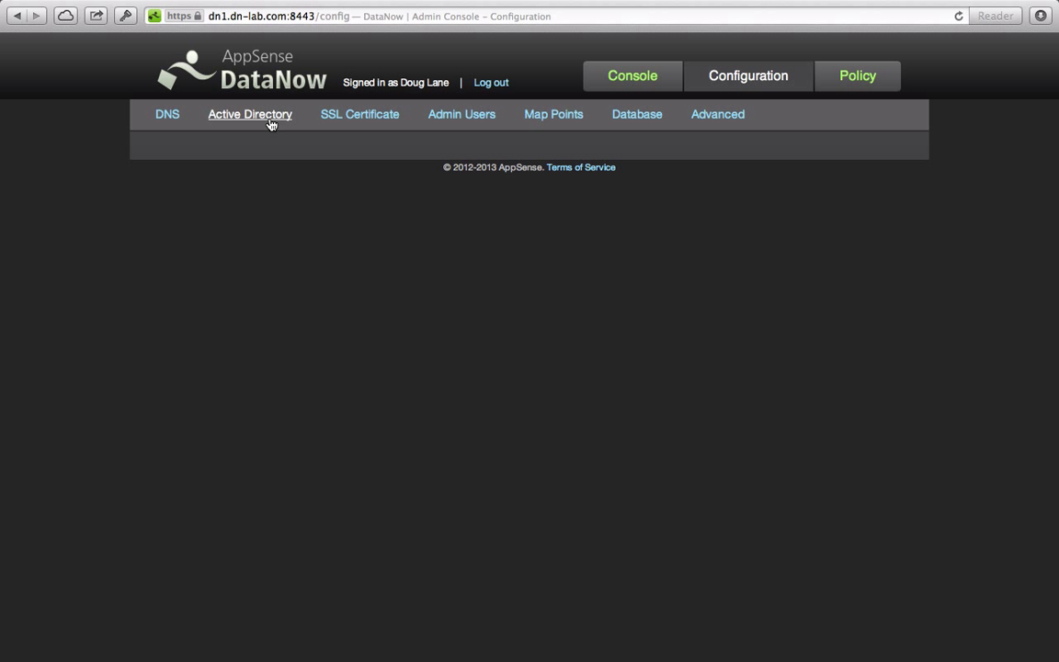
left_click(250, 114)
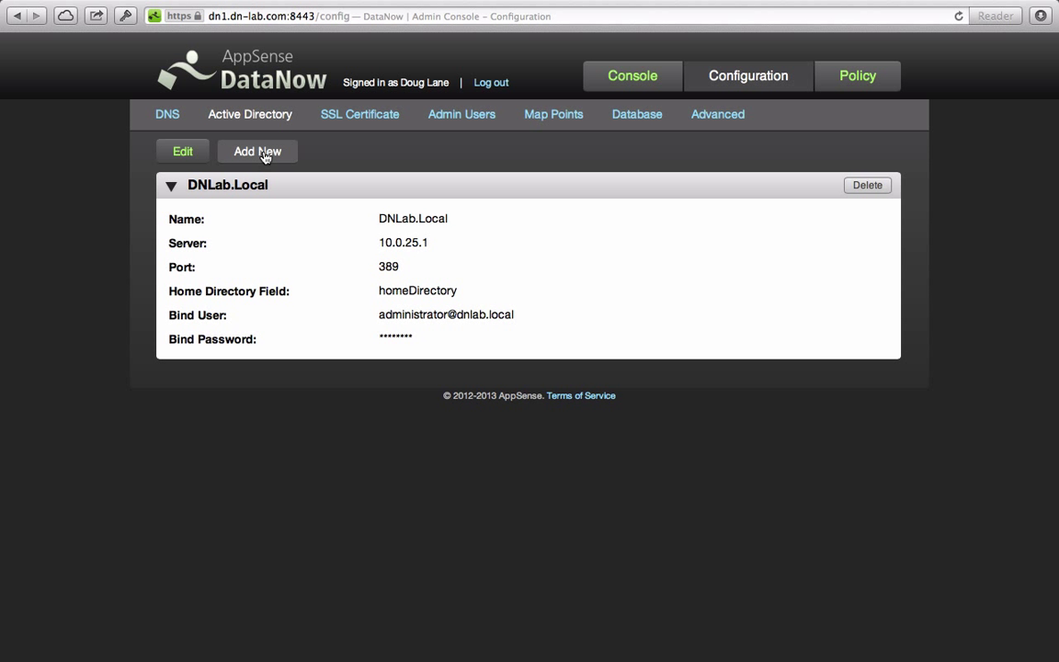
left_click(258, 151)
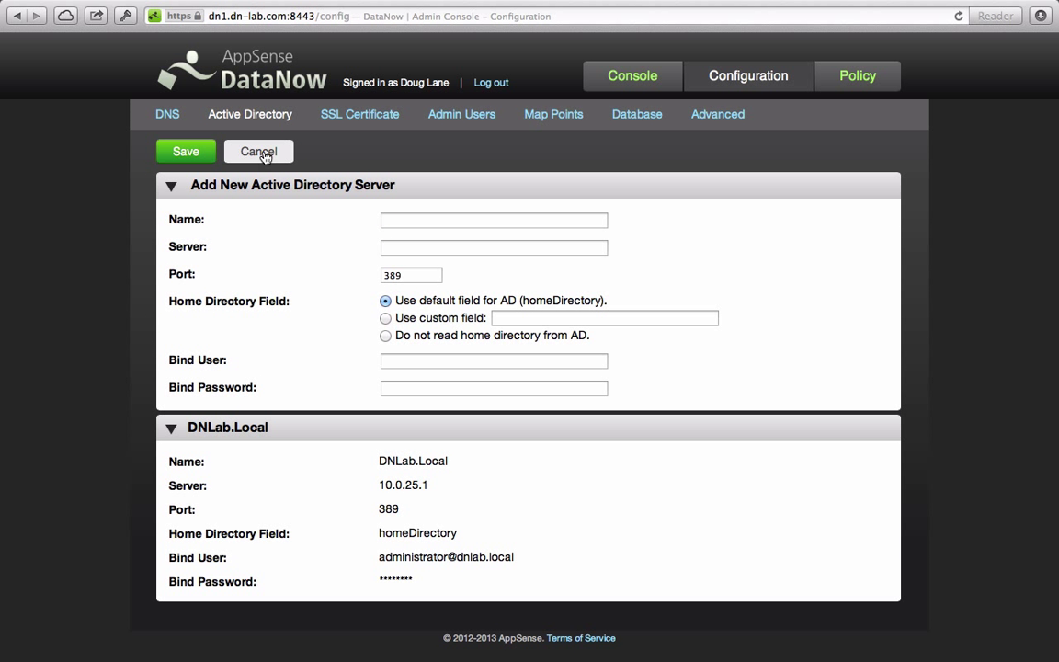
left_click(257, 150)
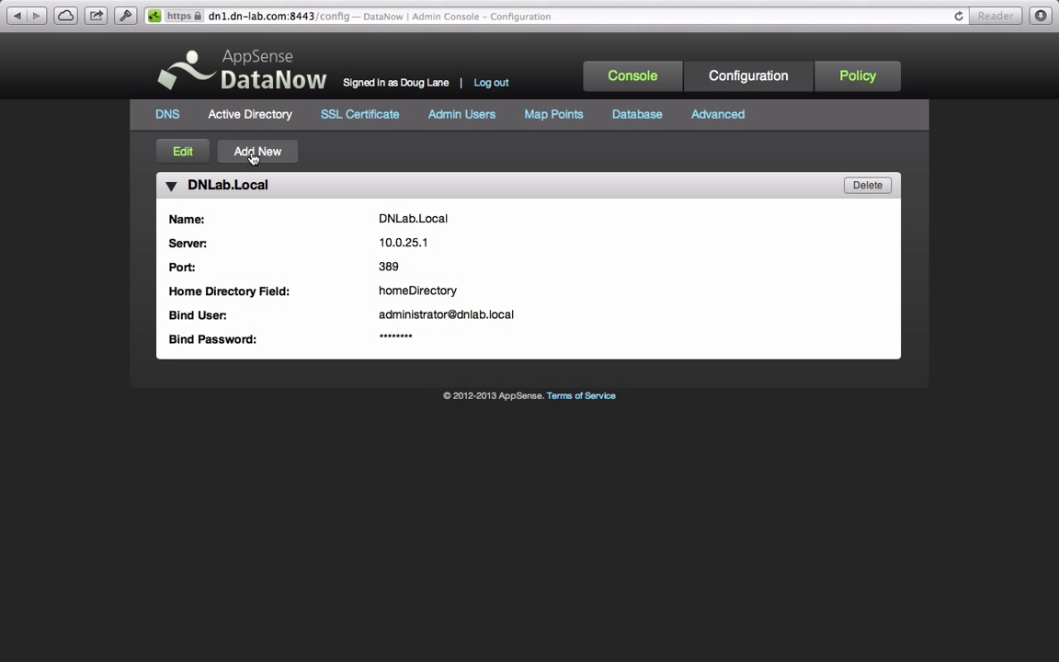
mouse_move(553, 114)
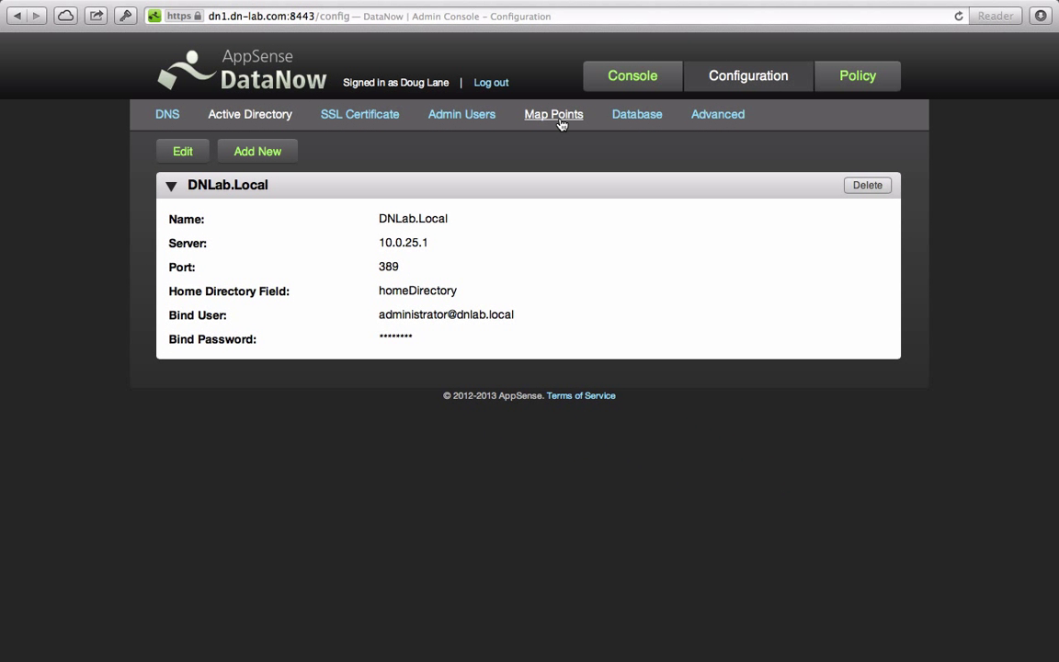
Step: Review the Engineering Share and Team Share map points, checking the Sync Mode choices on a cancelled new-map-point form
left_click(553, 114)
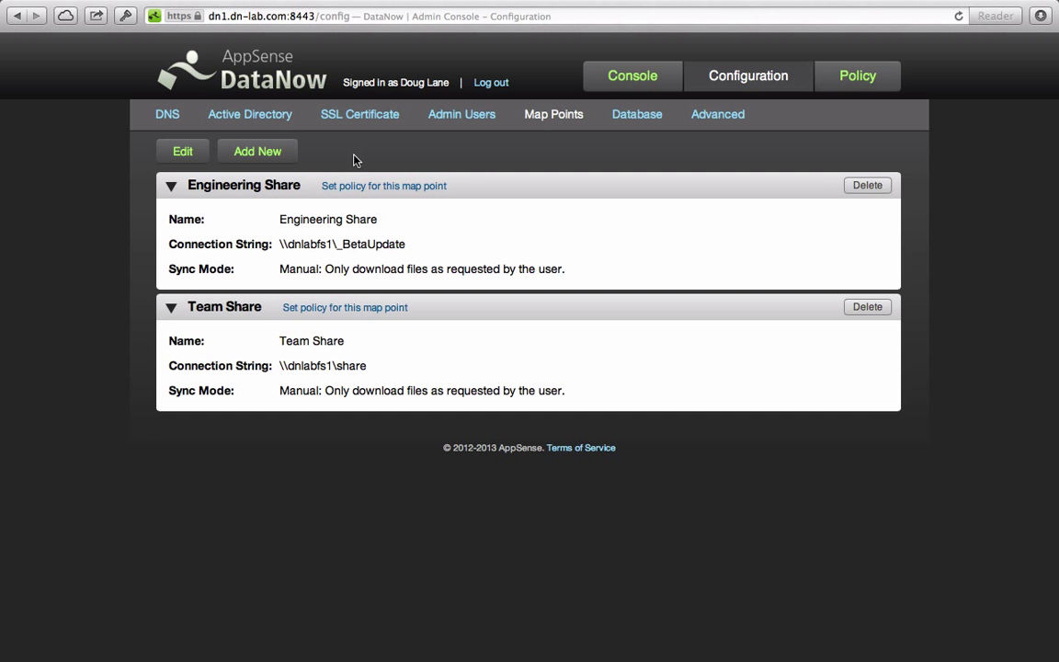
left_click(257, 150)
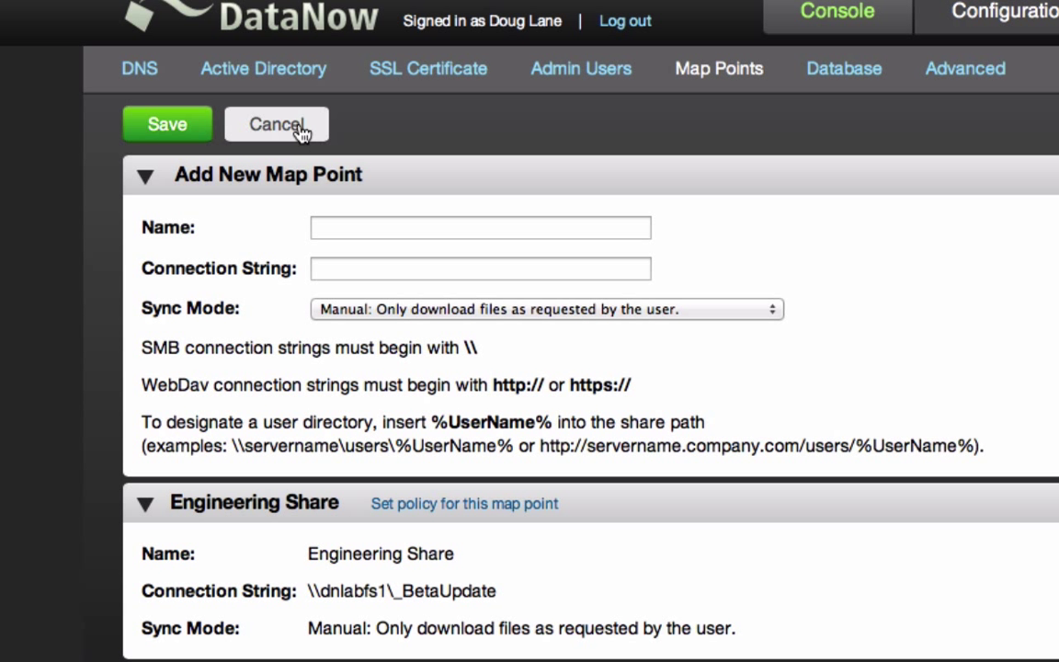
left_click(480, 227)
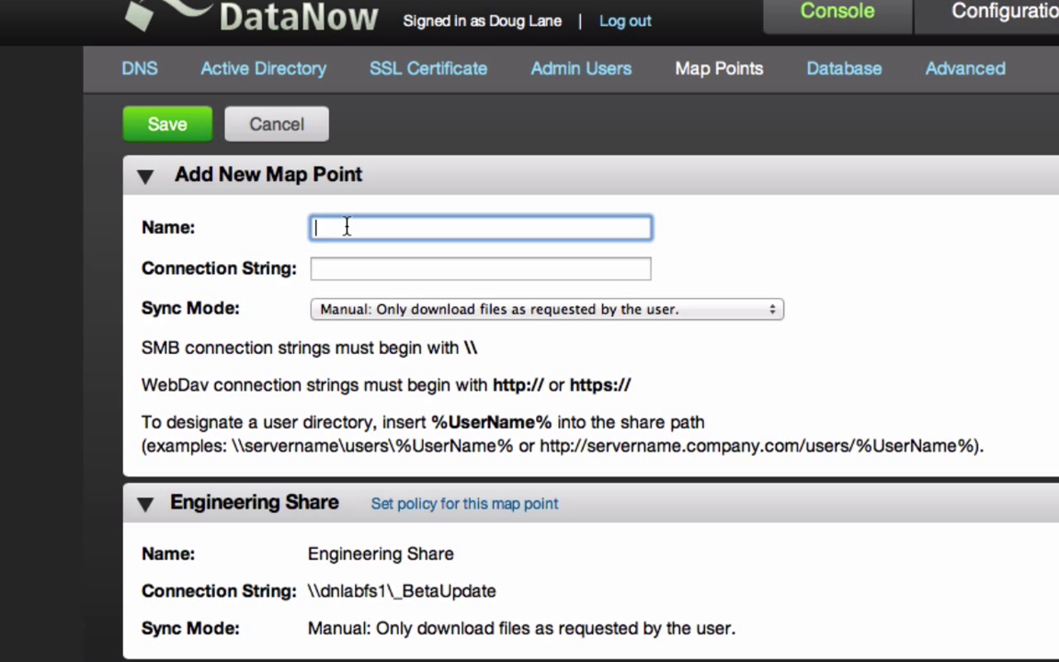
mouse_move(364, 316)
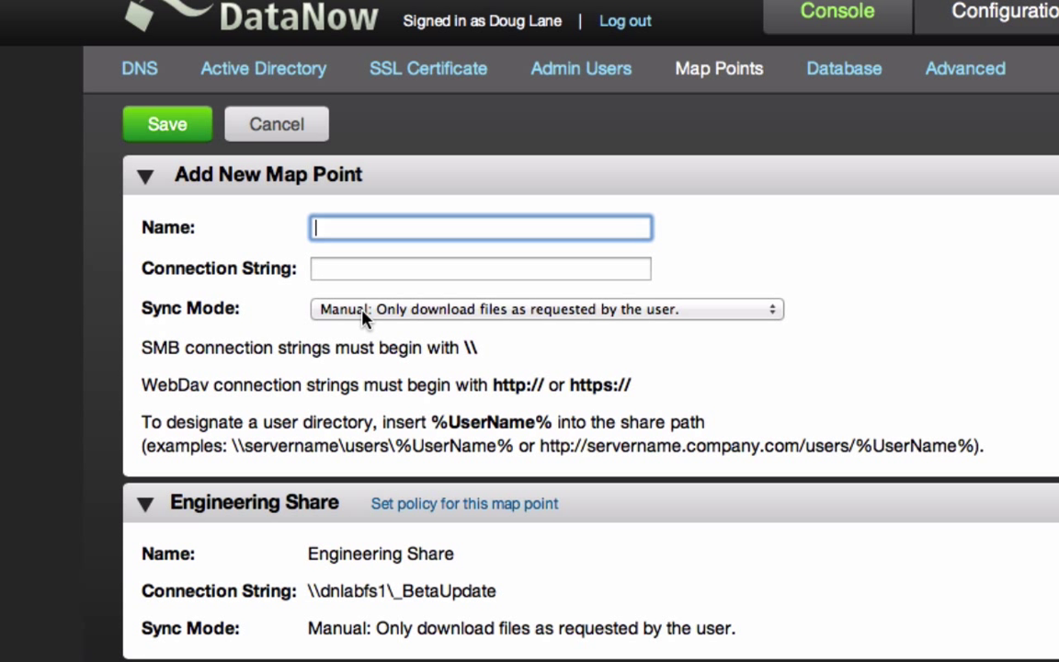
left_click(548, 309)
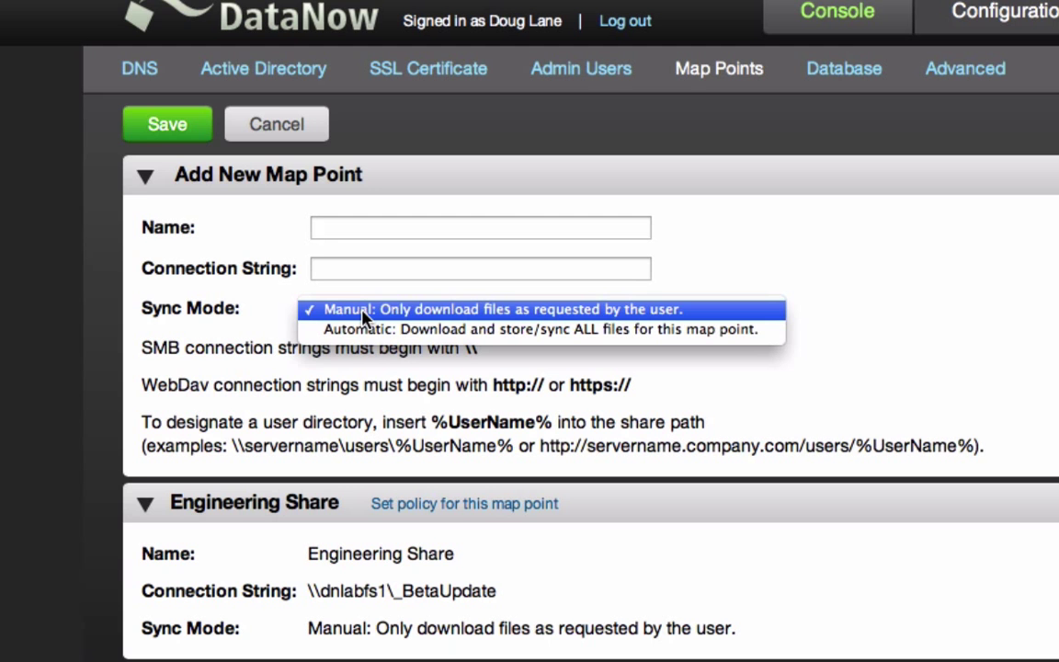
left_click(504, 309)
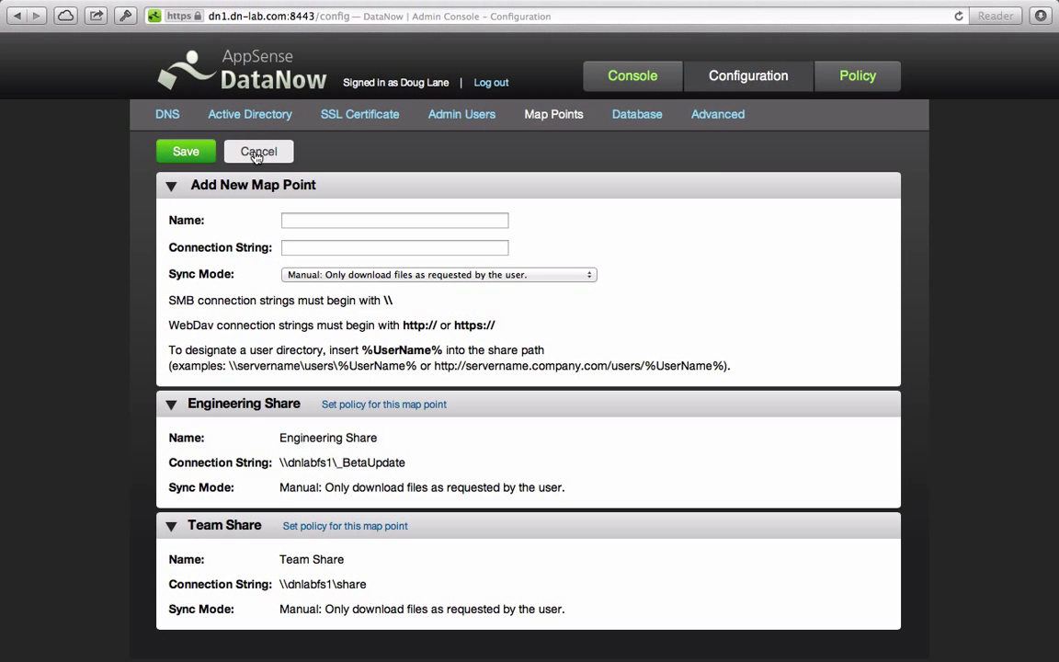
left_click(257, 151)
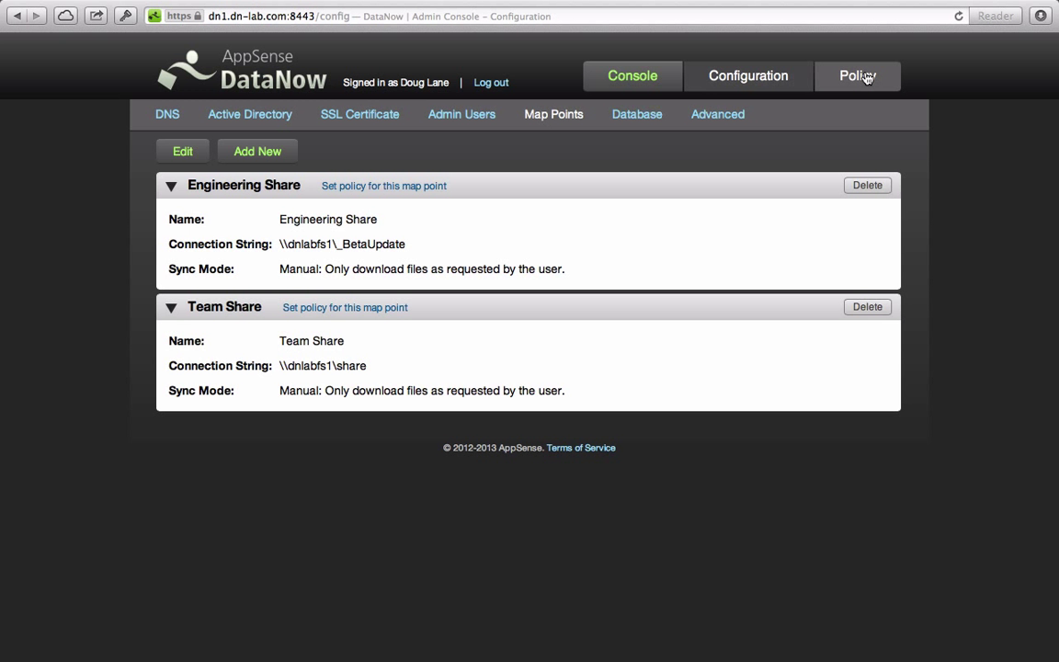
Step: Review the mobile policy toggles for File Security, File Upload Restrictions and Jailbroken Devices
left_click(856, 75)
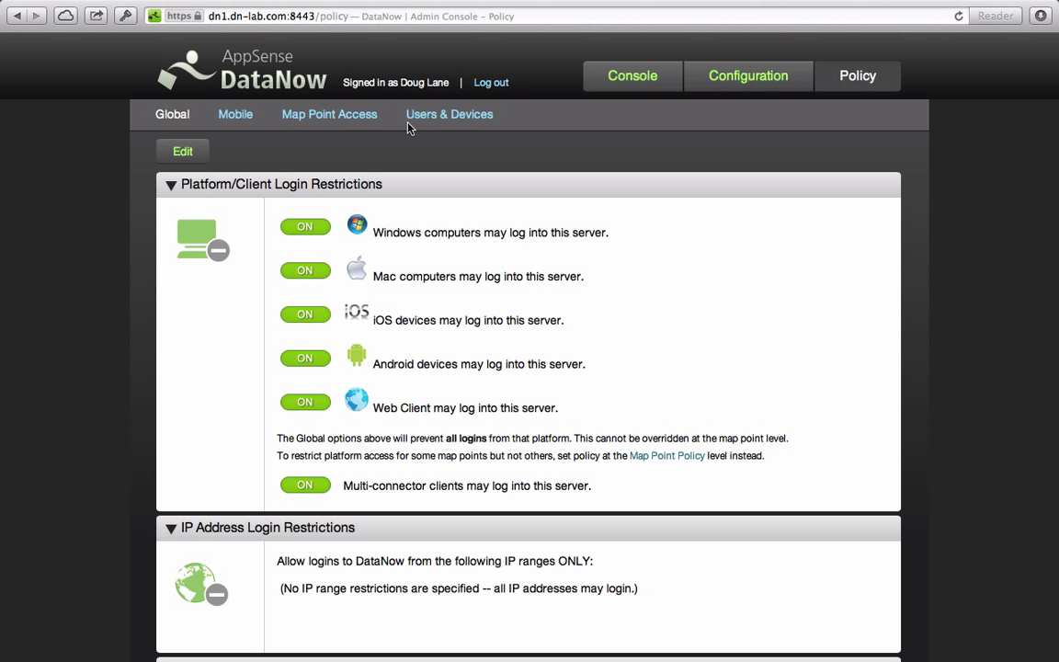
left_click(235, 114)
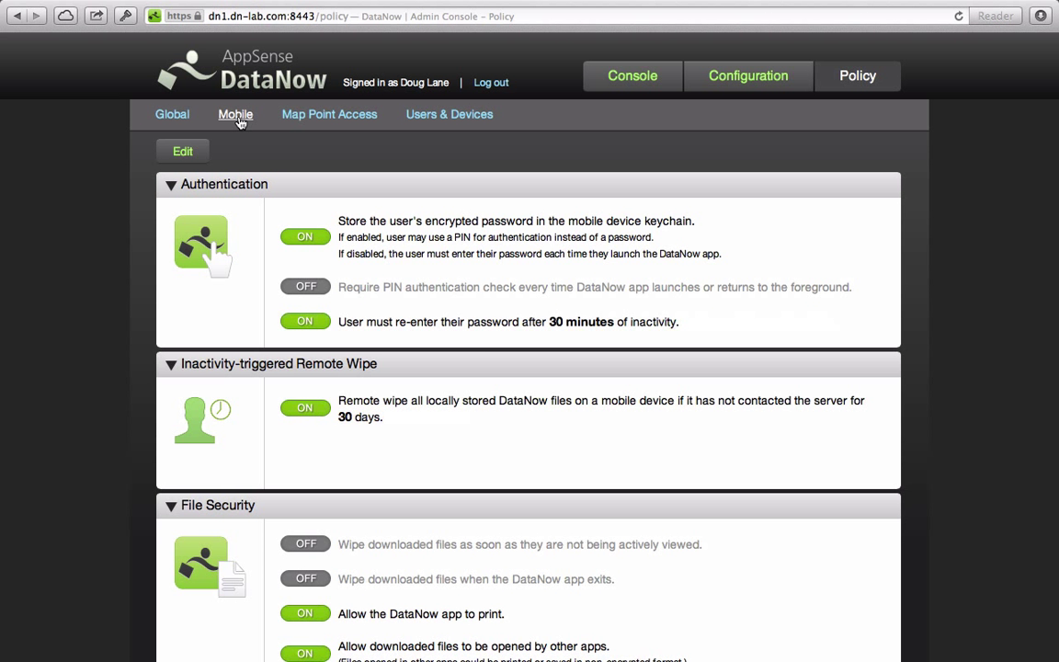
scroll("down", 3)
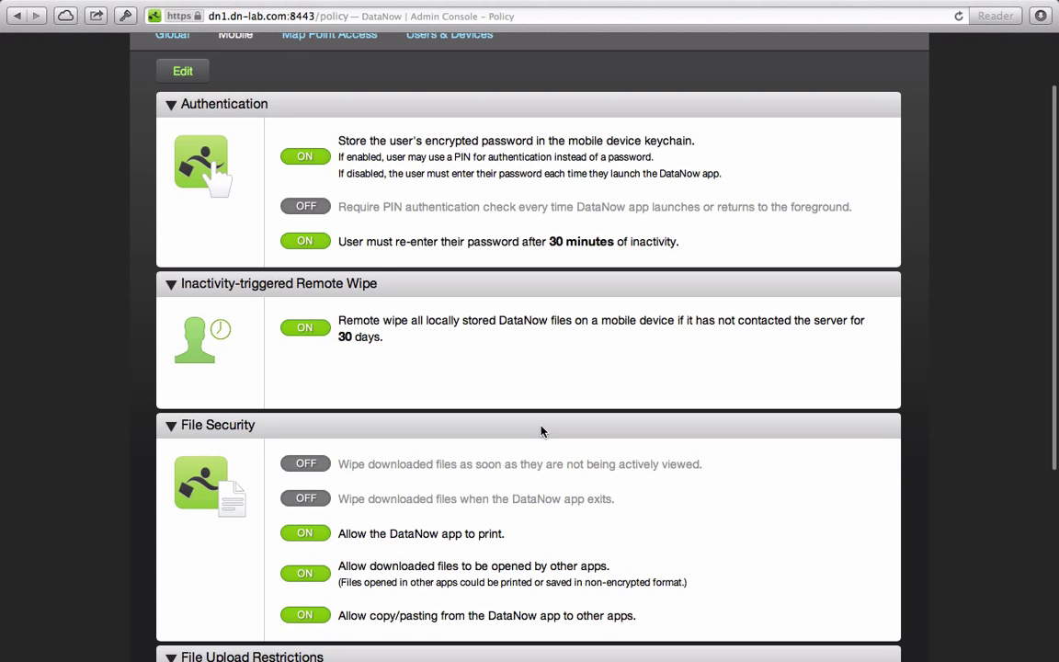
scroll("down", 3)
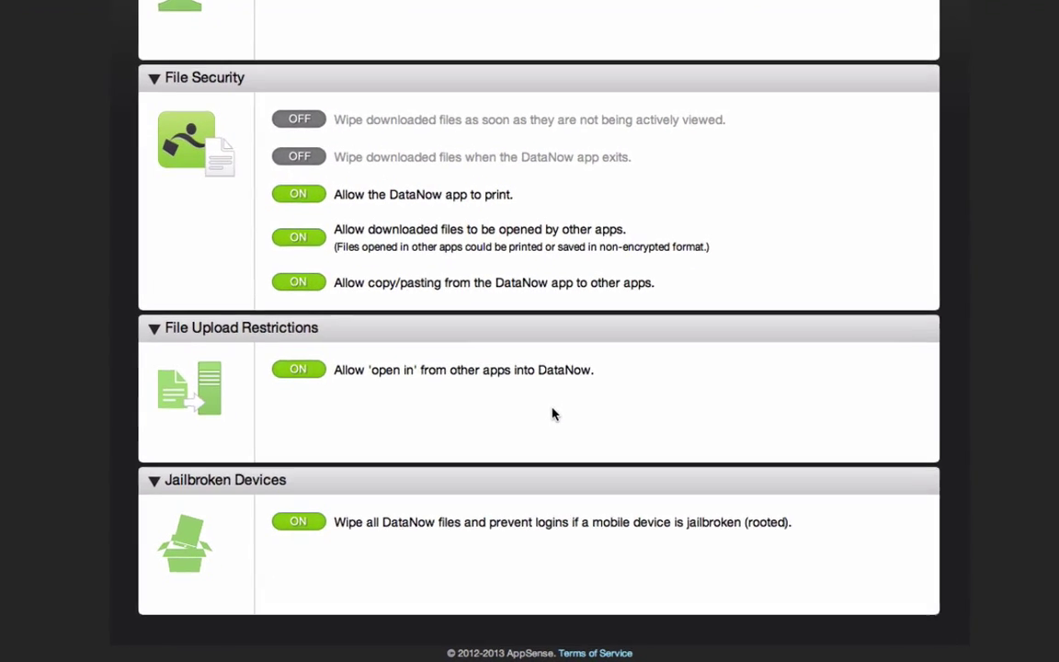
scroll("down", 3)
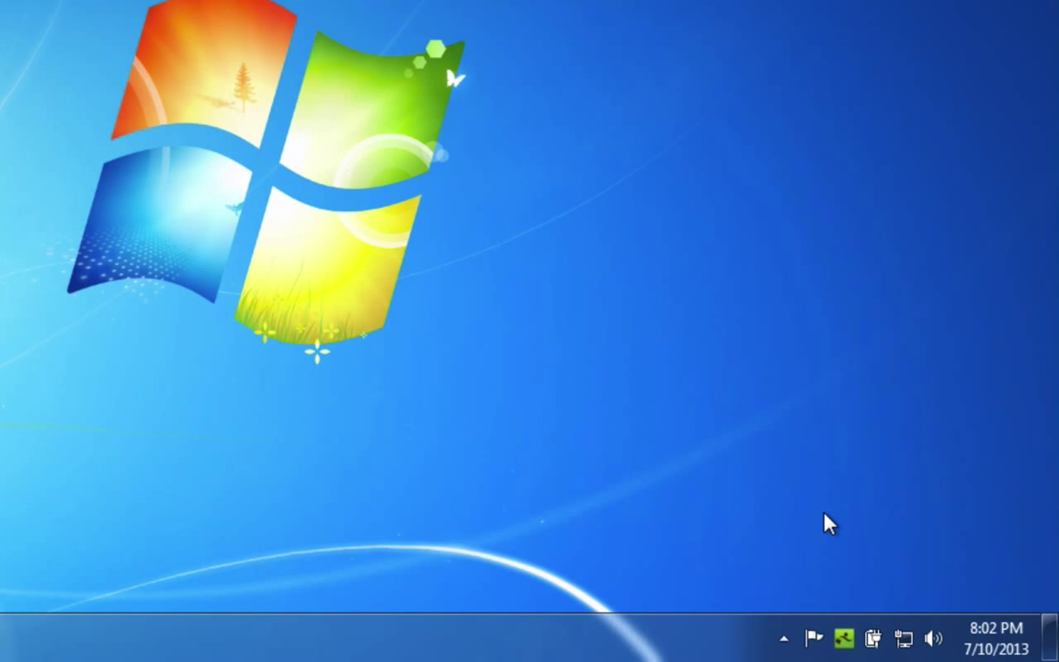
mouse_move(842, 638)
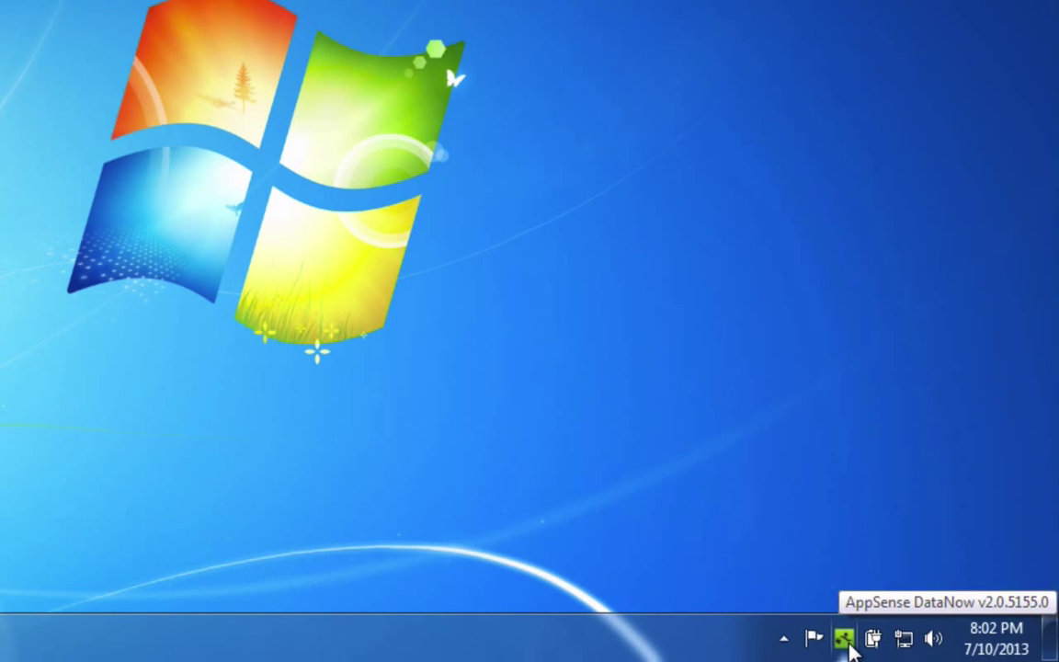
Step: Open the local DataNow folder from the tray icon, showing home, Team Share and Engineering Share
right_click(844, 636)
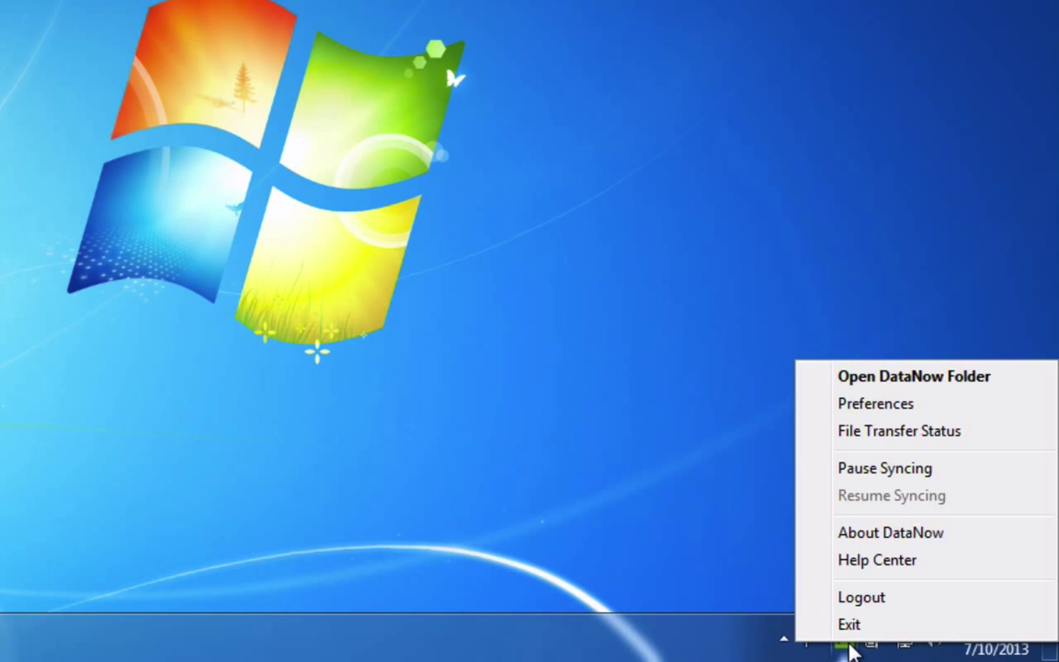
left_click(912, 375)
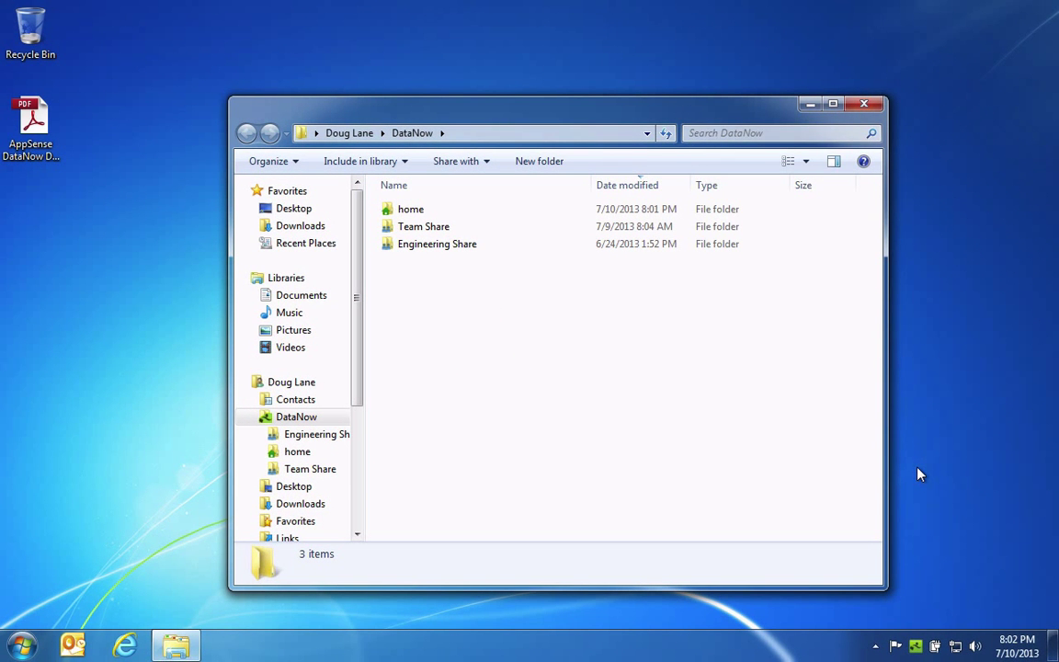
mouse_move(585, 427)
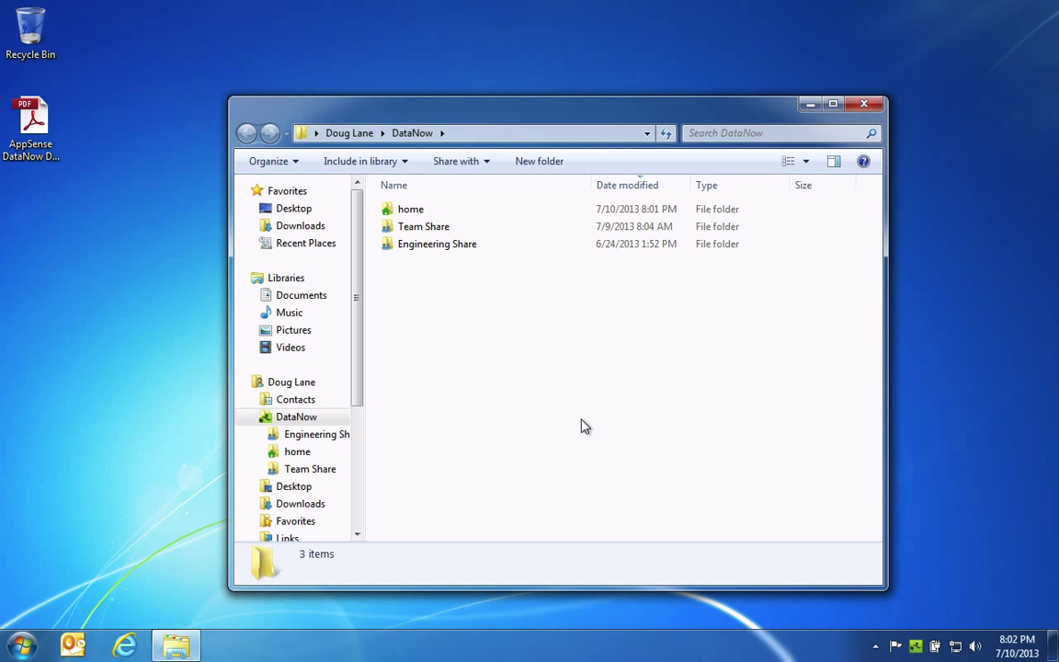
Step: Place AppSense DataNow Datasheet_US.pdf in the home folder and see DataNow confirm the upload
left_click(412, 209)
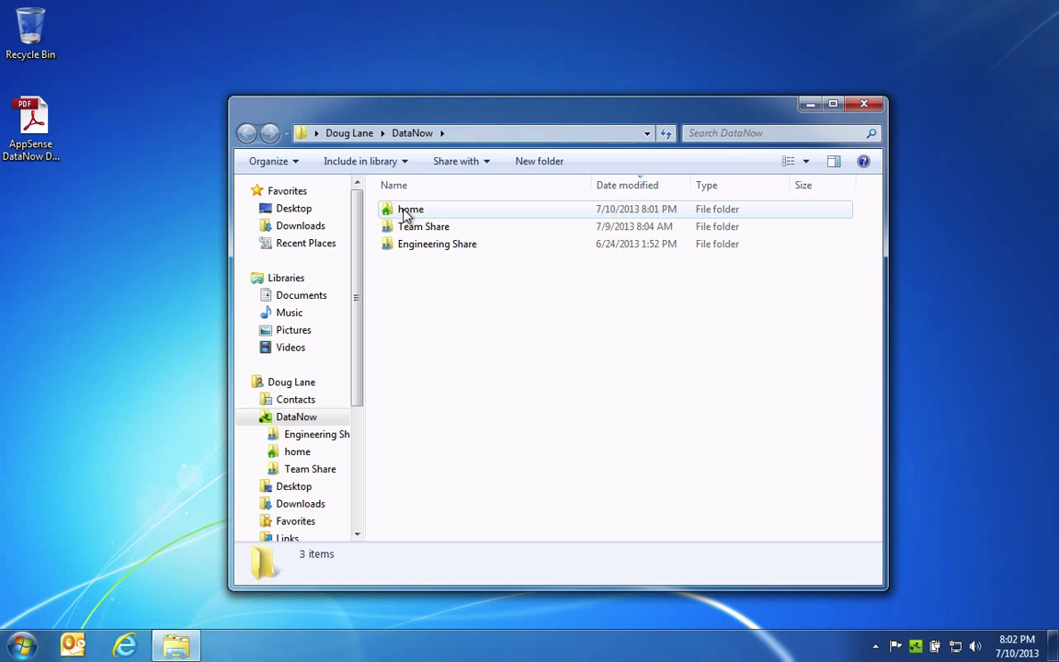
left_click(412, 210)
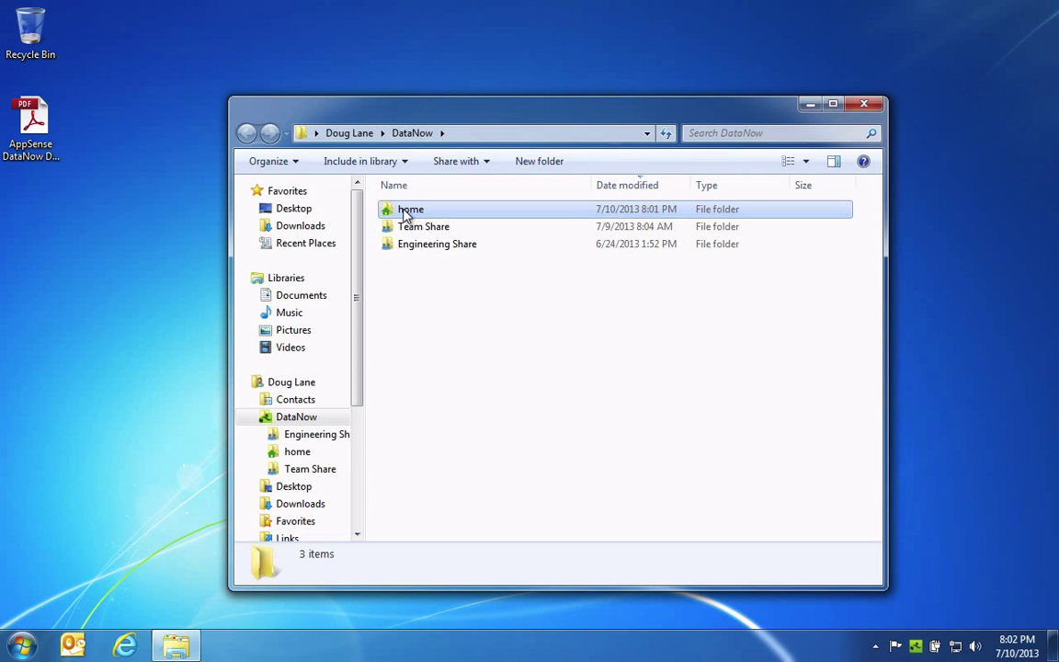
double_click(410, 210)
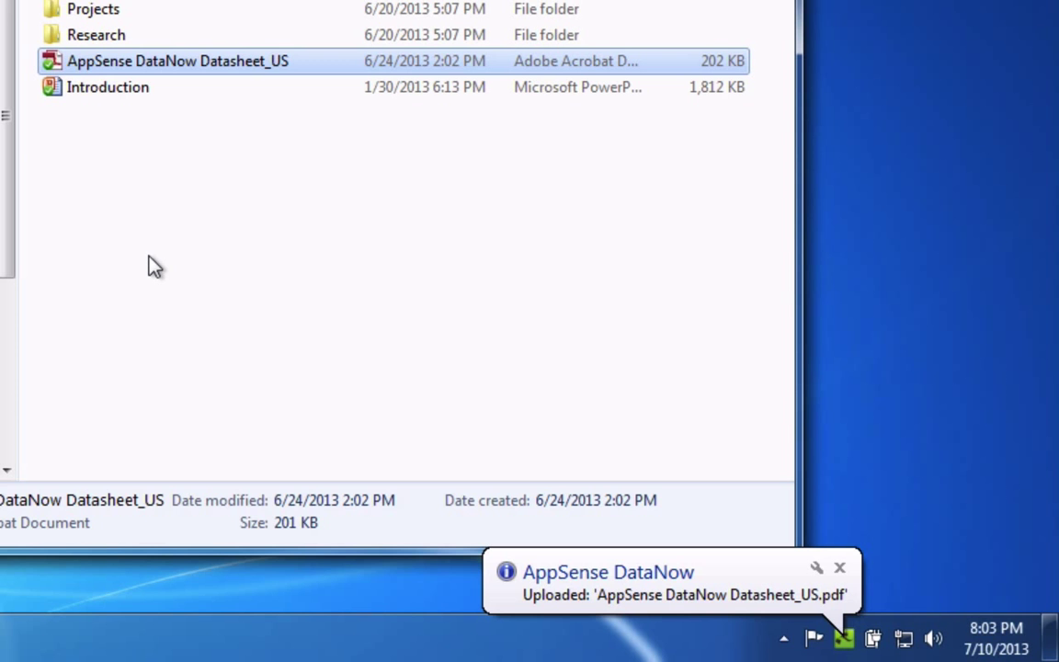
left_click(807, 102)
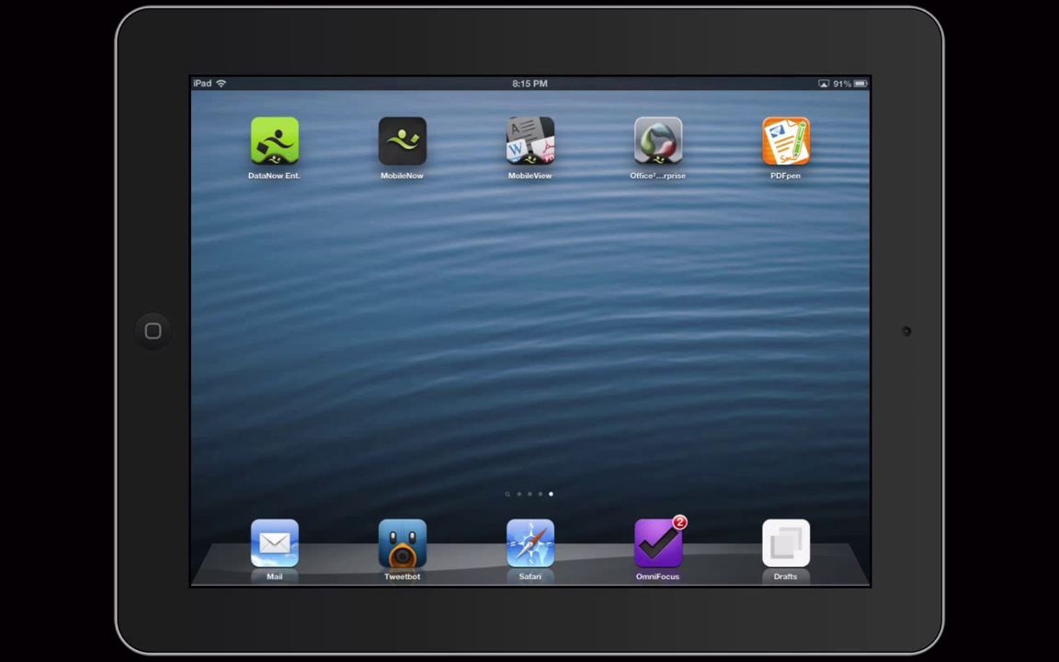
Step: On the iPad, open AppSense DataNow Datasheet_US.pdf from DataNow's home folder
left_click(274, 143)
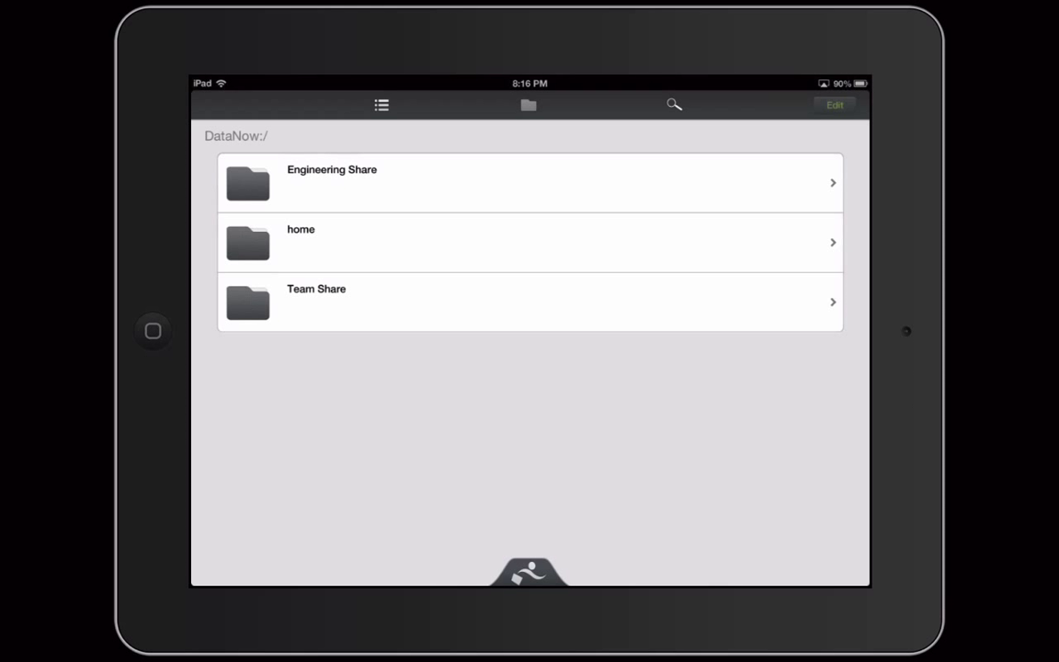
left_click(529, 243)
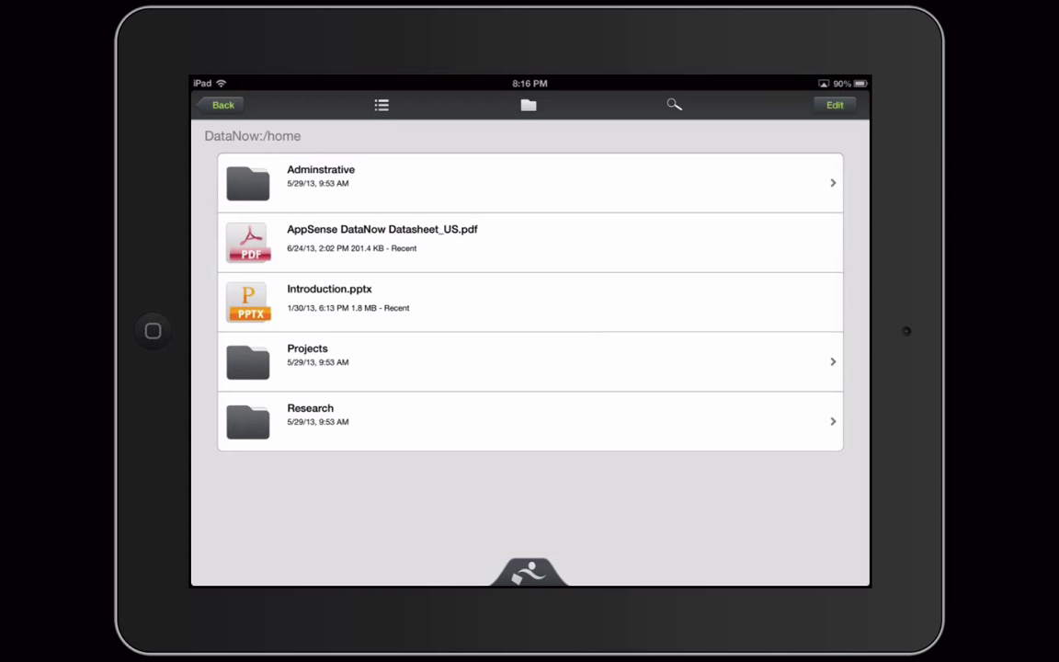
left_click(530, 242)
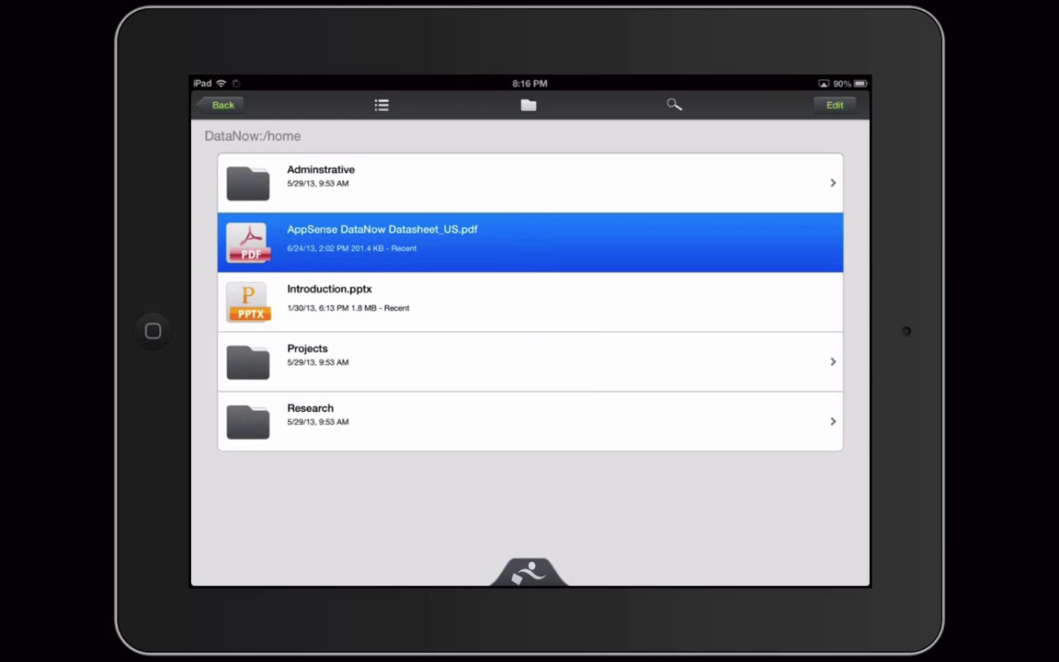
left_click(529, 243)
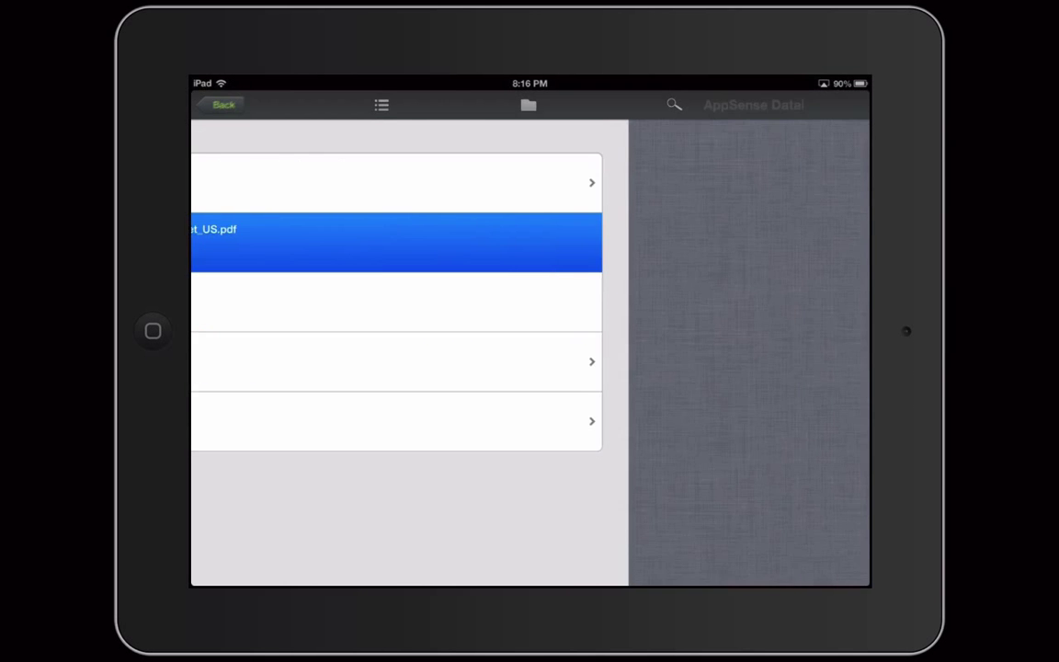
left_click(395, 243)
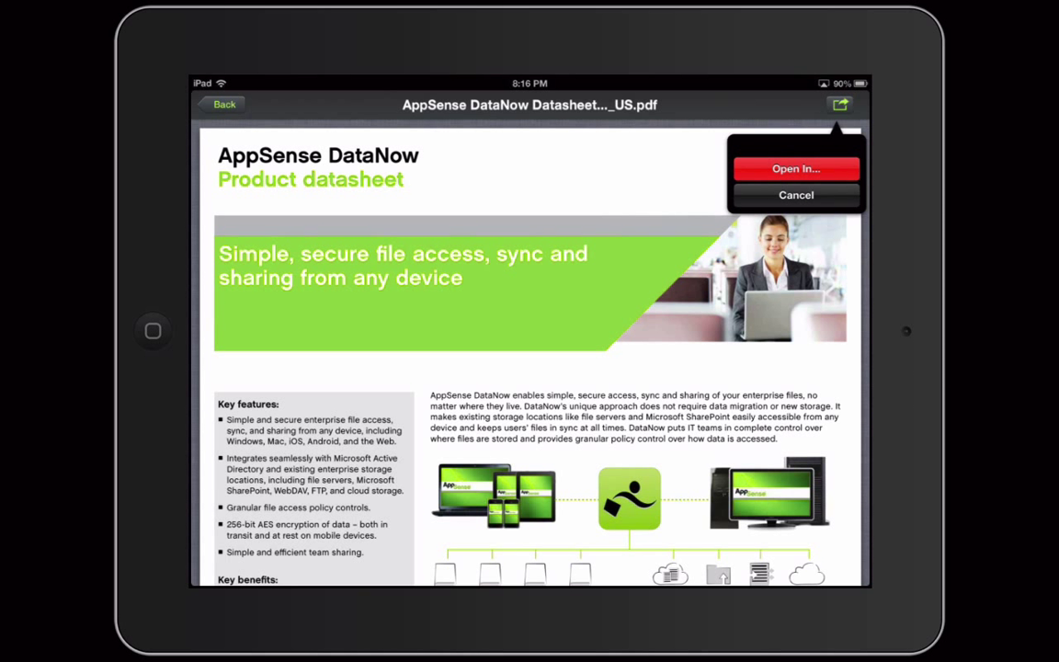
Step: Leave the datasheet and launch PDFpen, whose My Documents holds only PDFpen Introduction
left_click(794, 169)
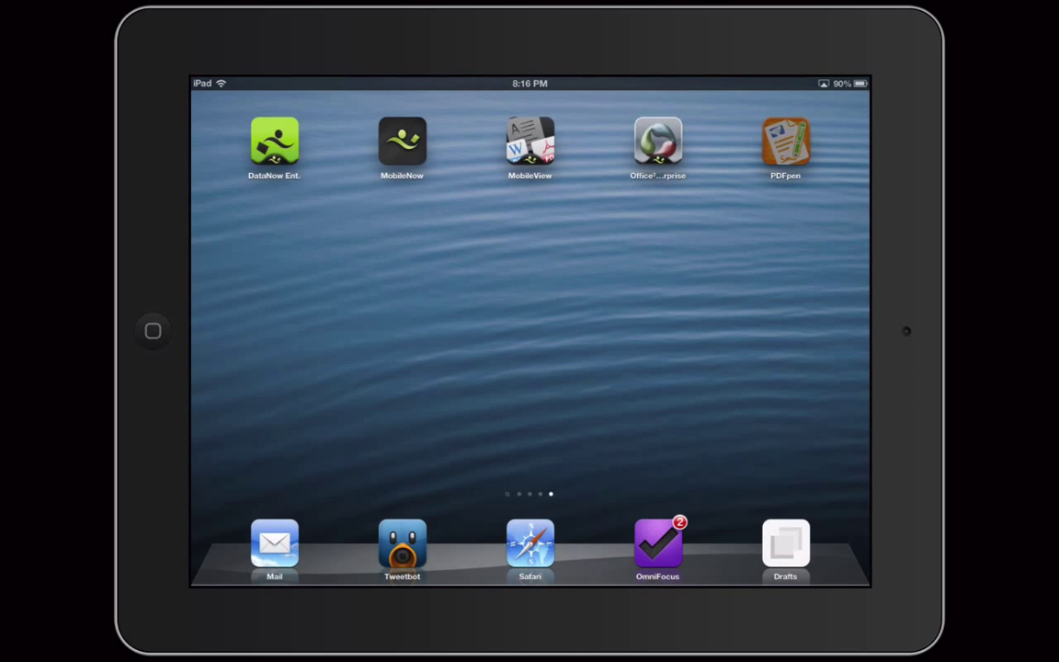
left_click(785, 143)
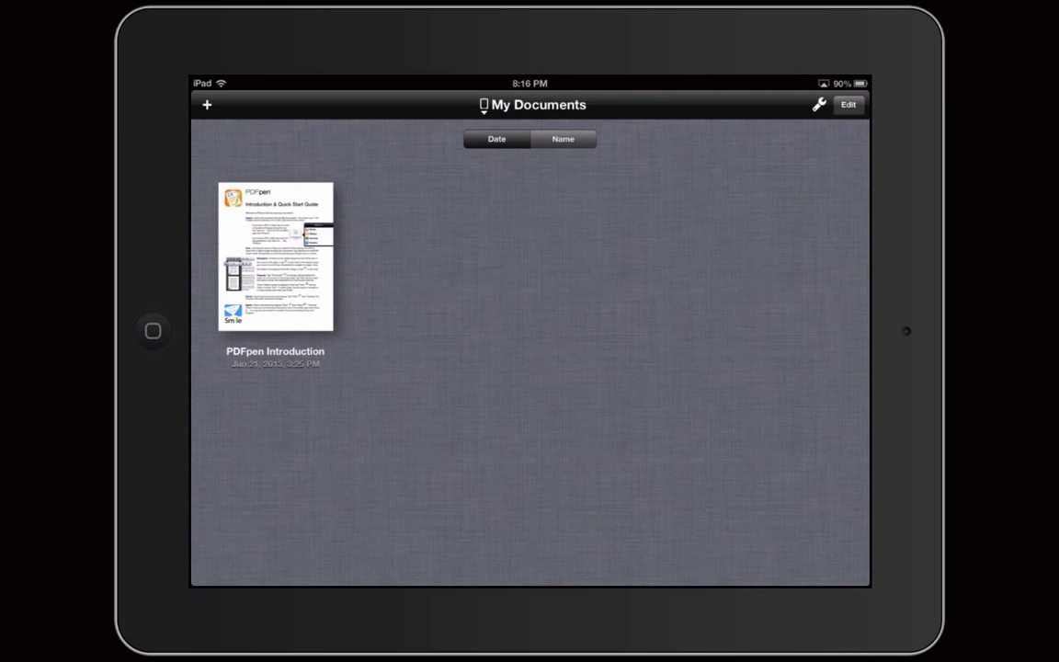